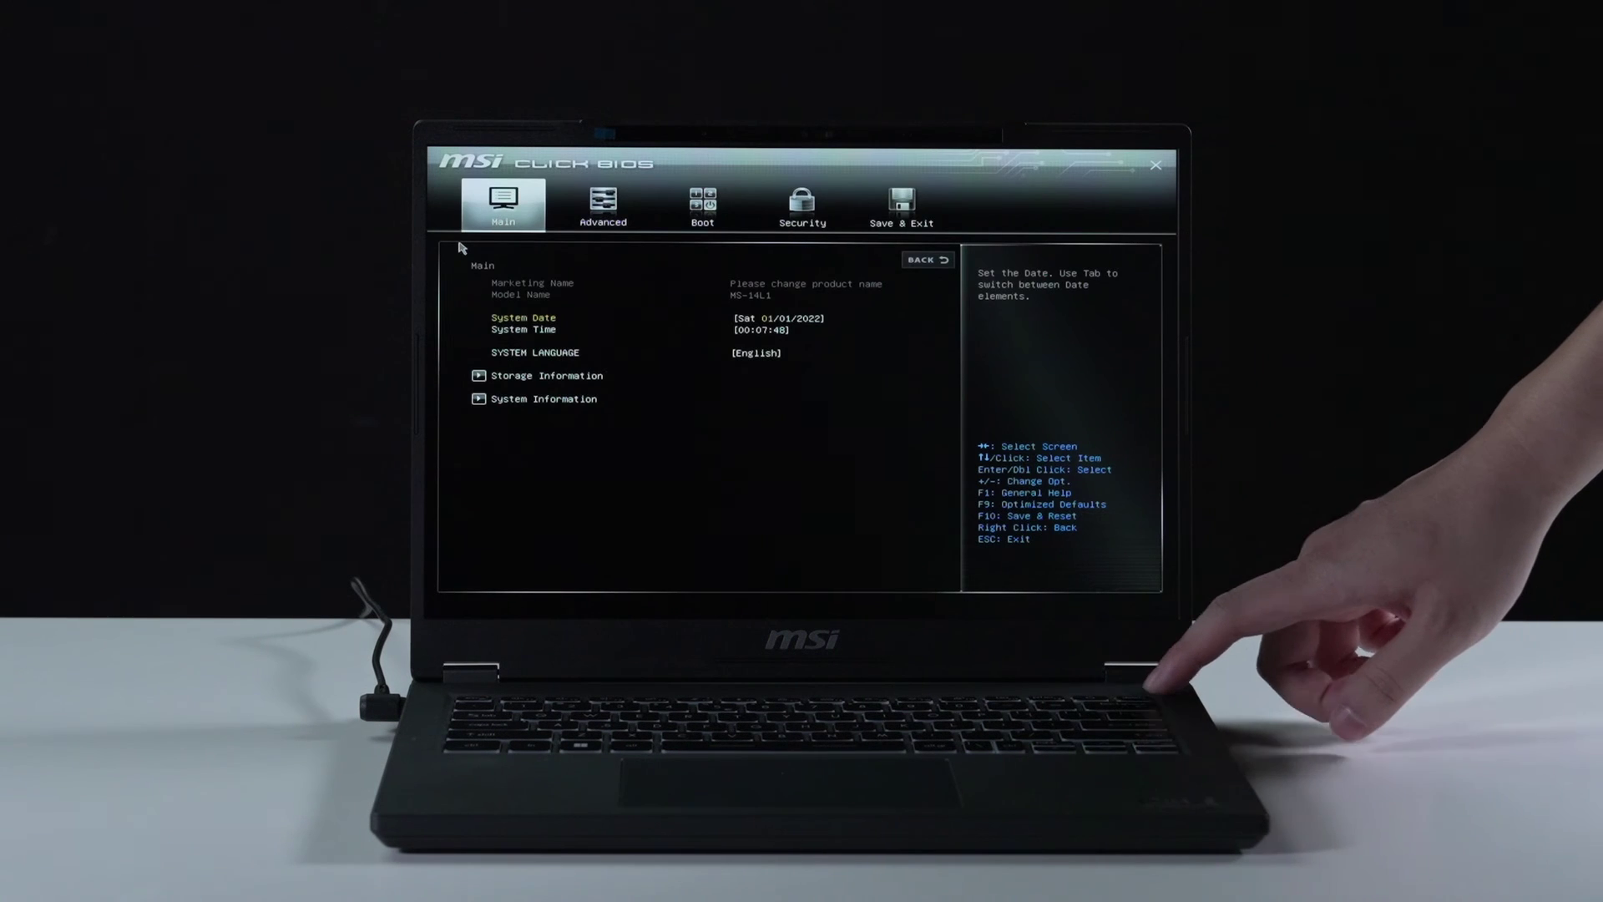
Highlight the Storage Information entry on the Main page to view storage device options
left_click(548, 376)
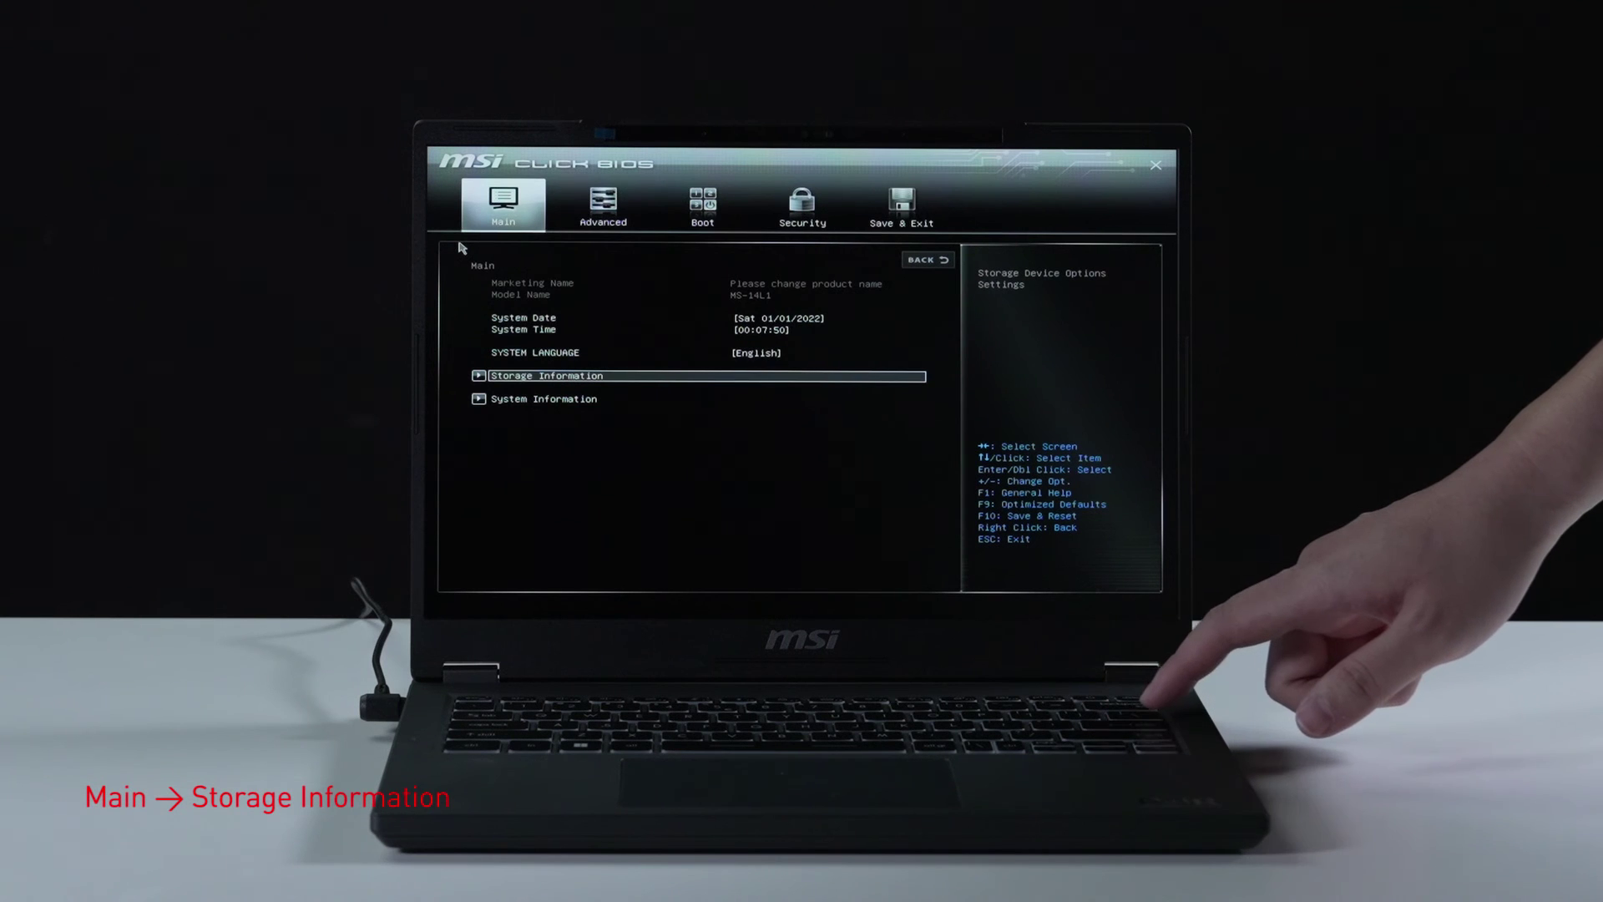